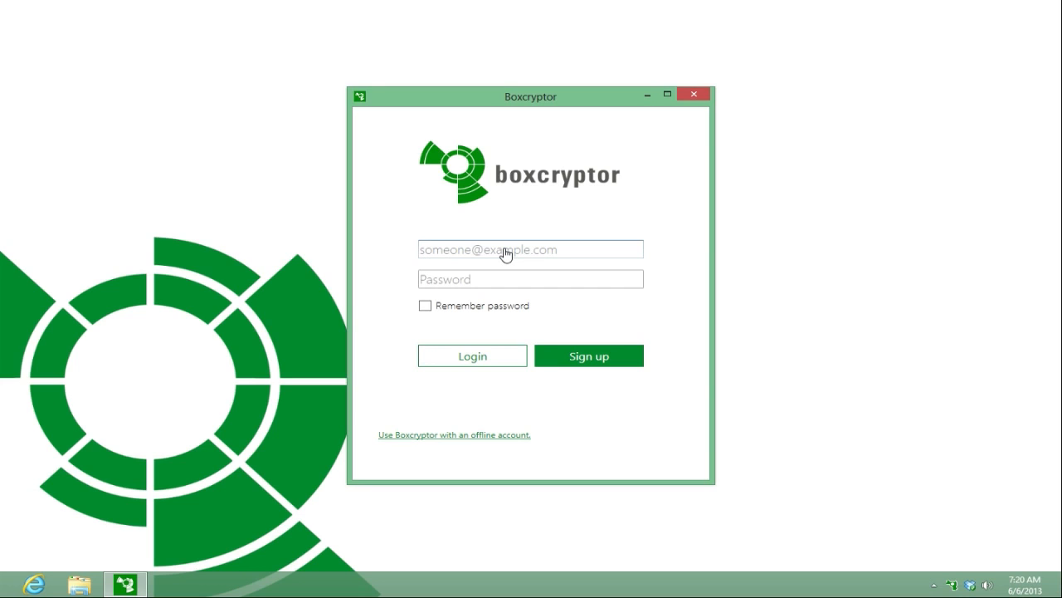
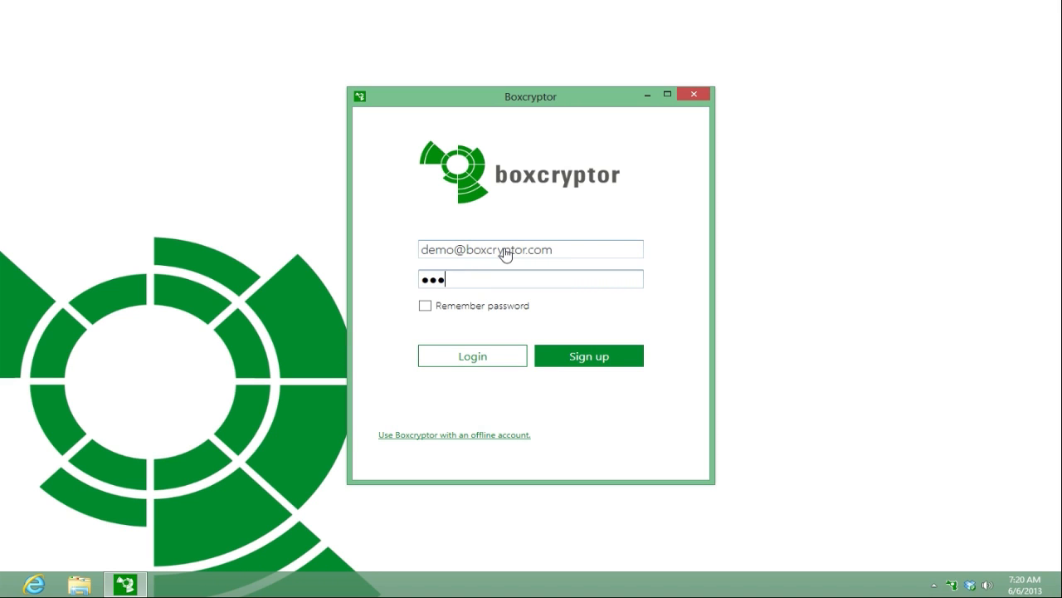
Step: Enter the account email 'demo@' and password, with Remember password turned on
type("password")
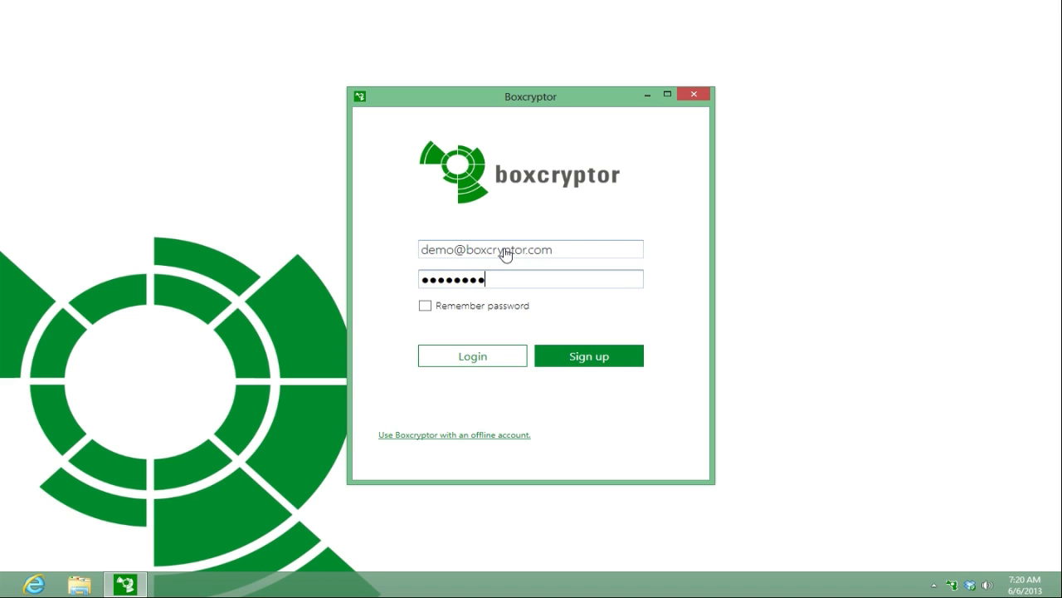
left_click(425, 306)
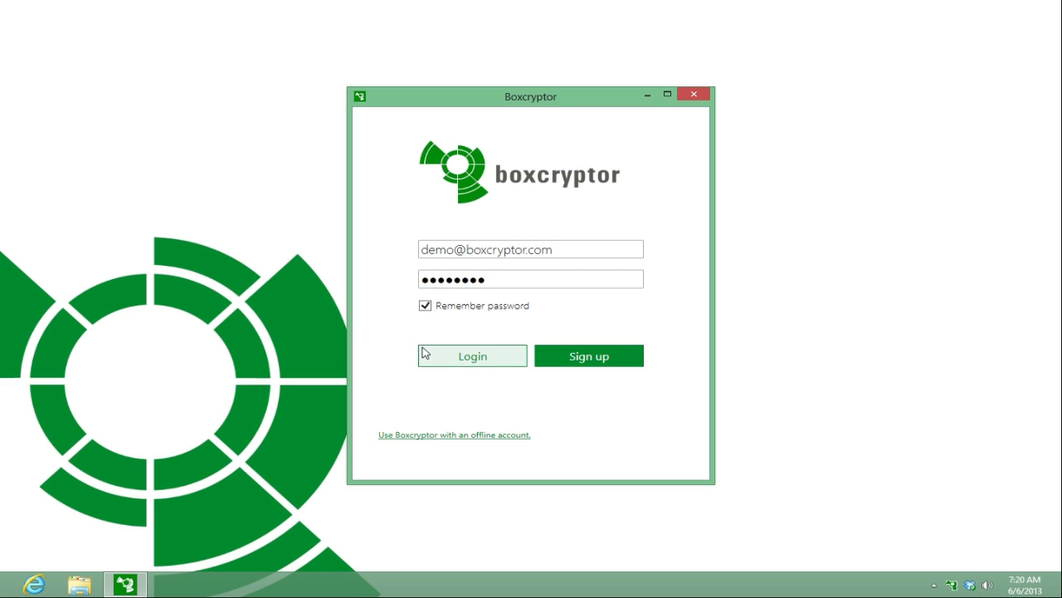
Step: Log in with the entered account and let the Boxcryptor window close
left_click(471, 355)
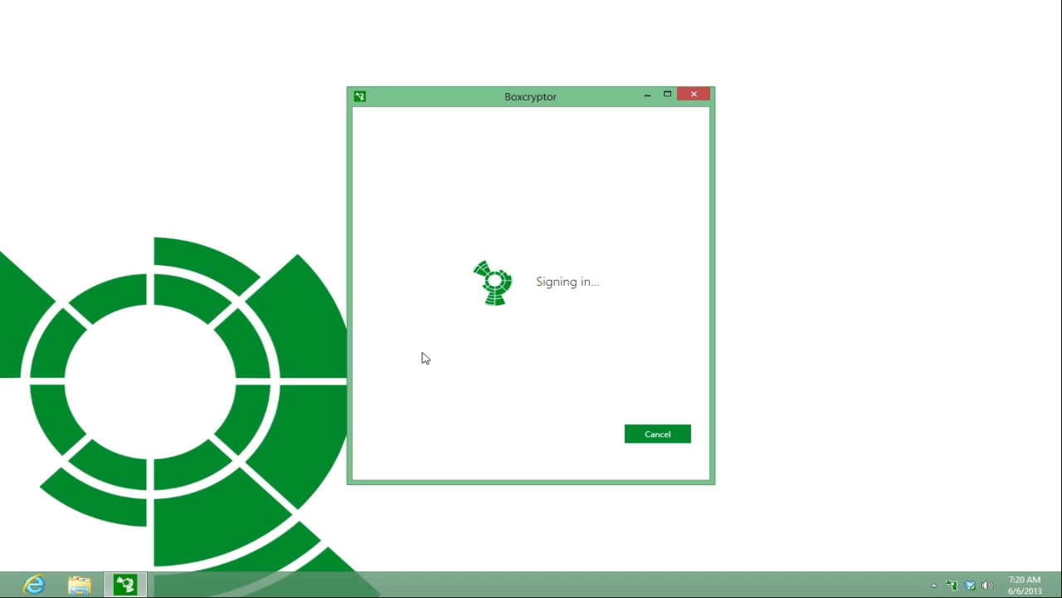
mouse_move(448, 360)
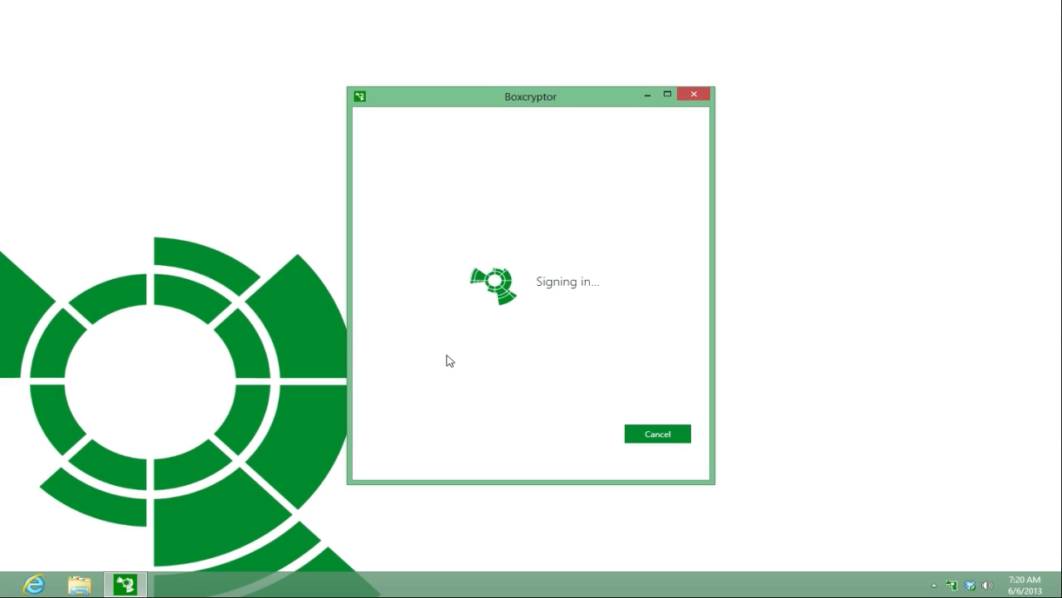
left_click(658, 433)
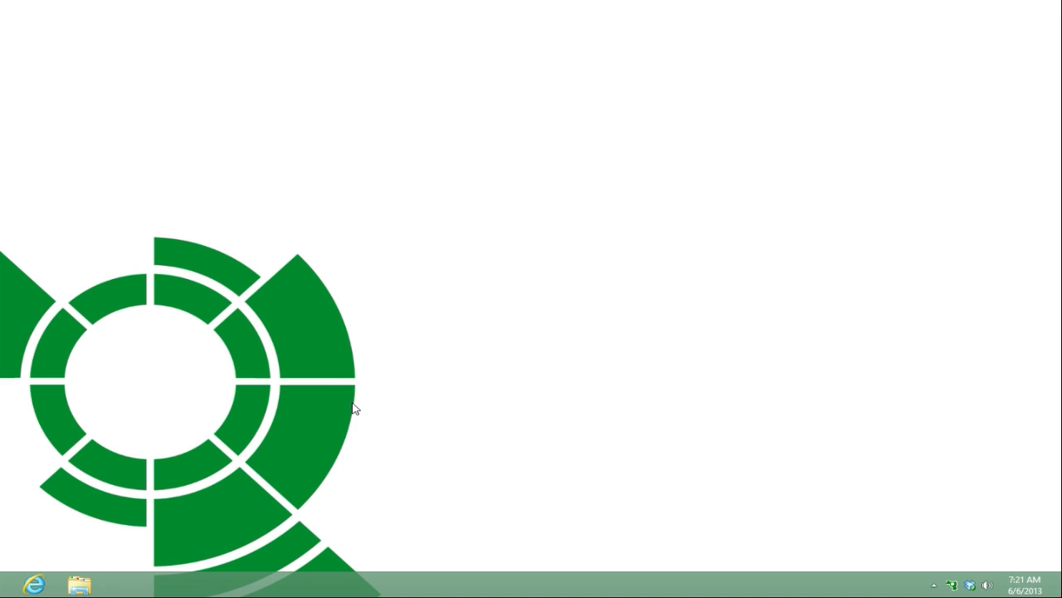
Step: Browse into the Dropbox folder on the Boxcryptor (X:) drive in File Explorer
left_click(80, 583)
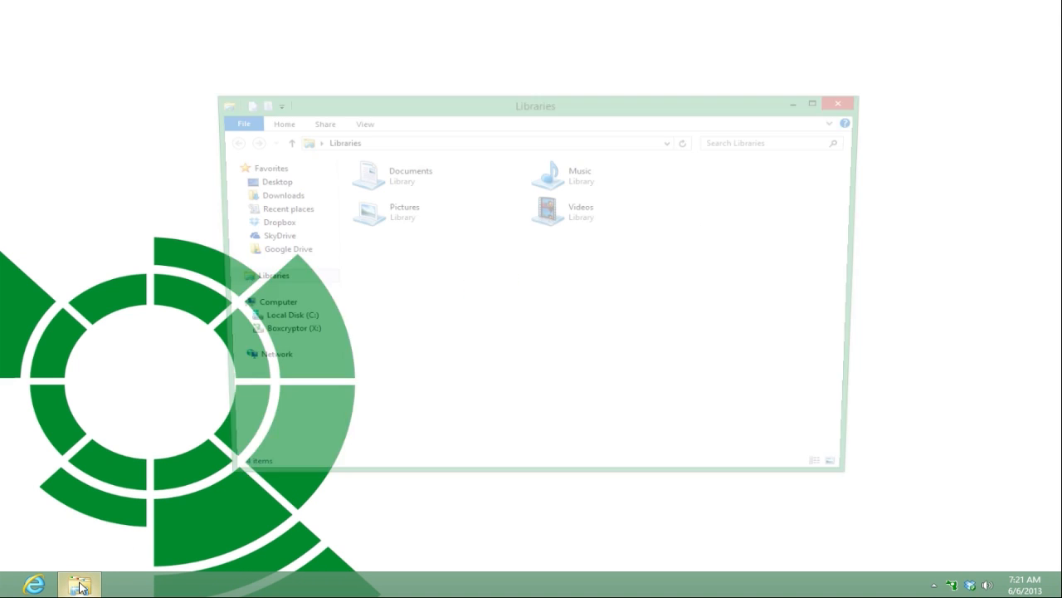
left_click(274, 333)
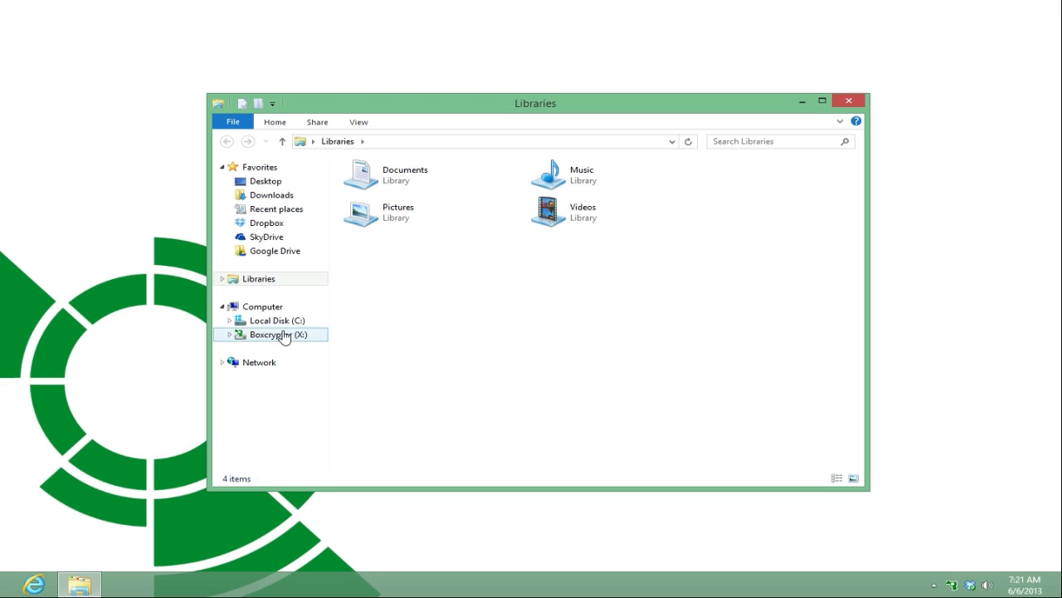
double_click(273, 333)
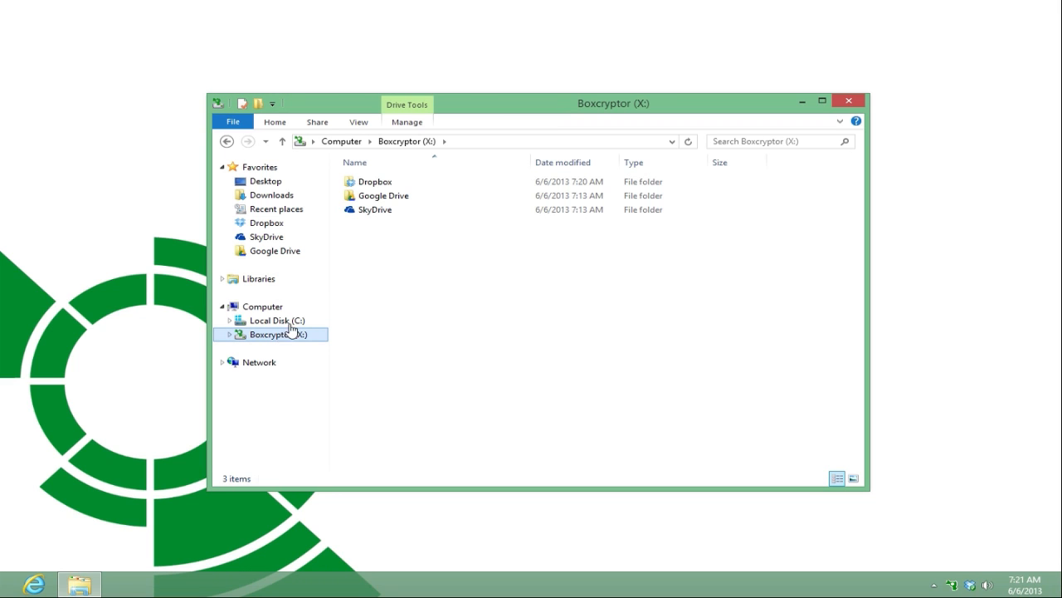
left_click(375, 180)
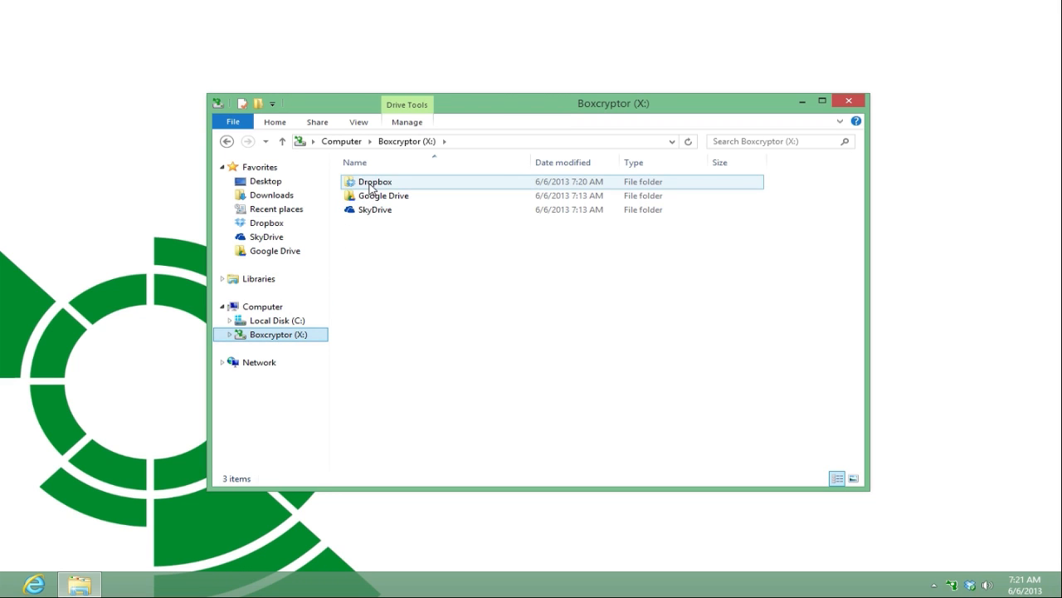
left_click(375, 180)
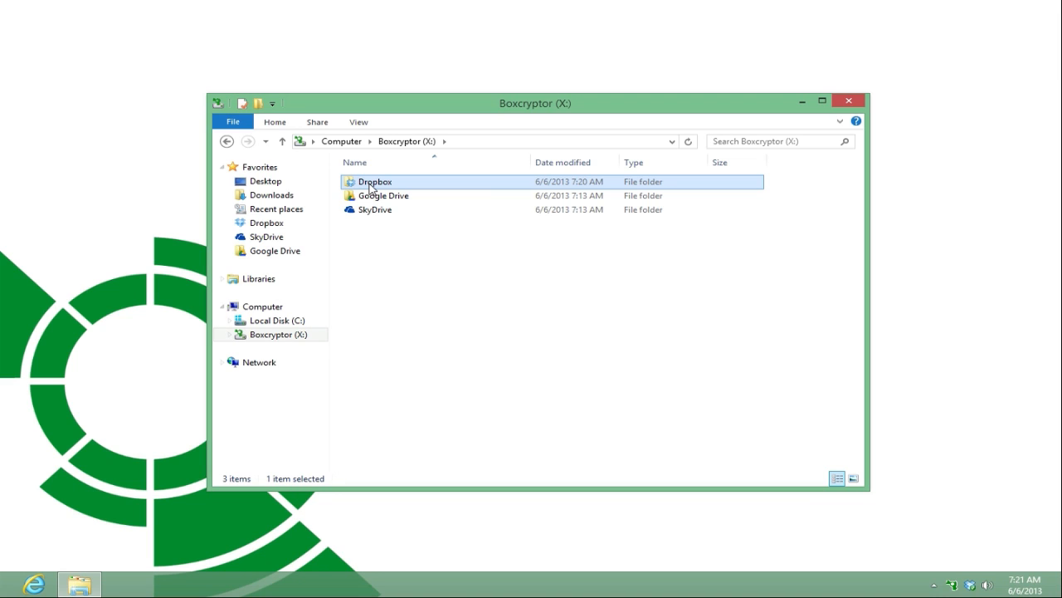
double_click(375, 181)
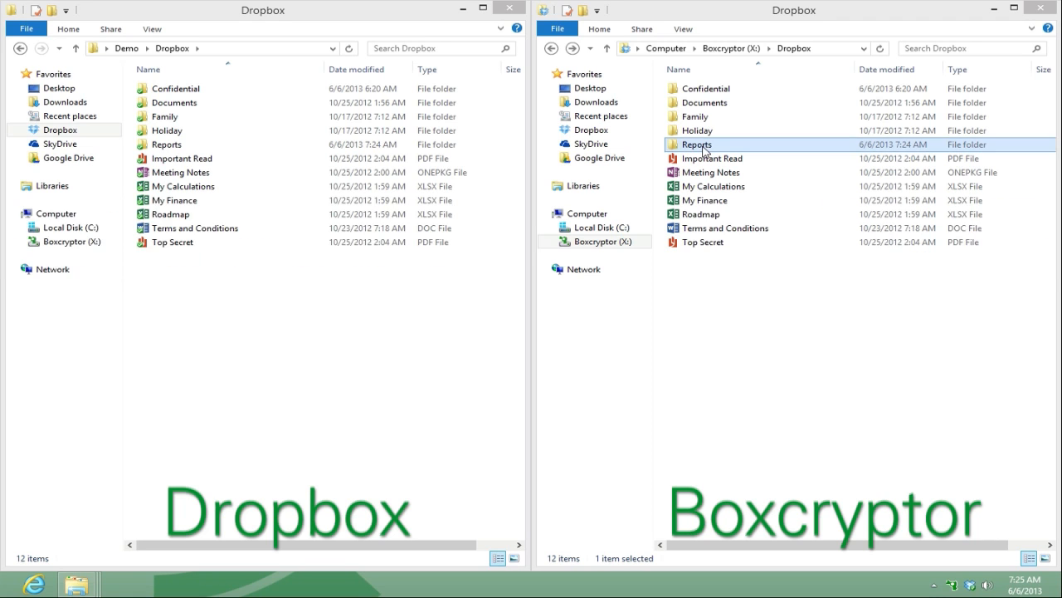
Step: Encrypt the Reports folder through its Boxcryptor context menu
right_click(695, 145)
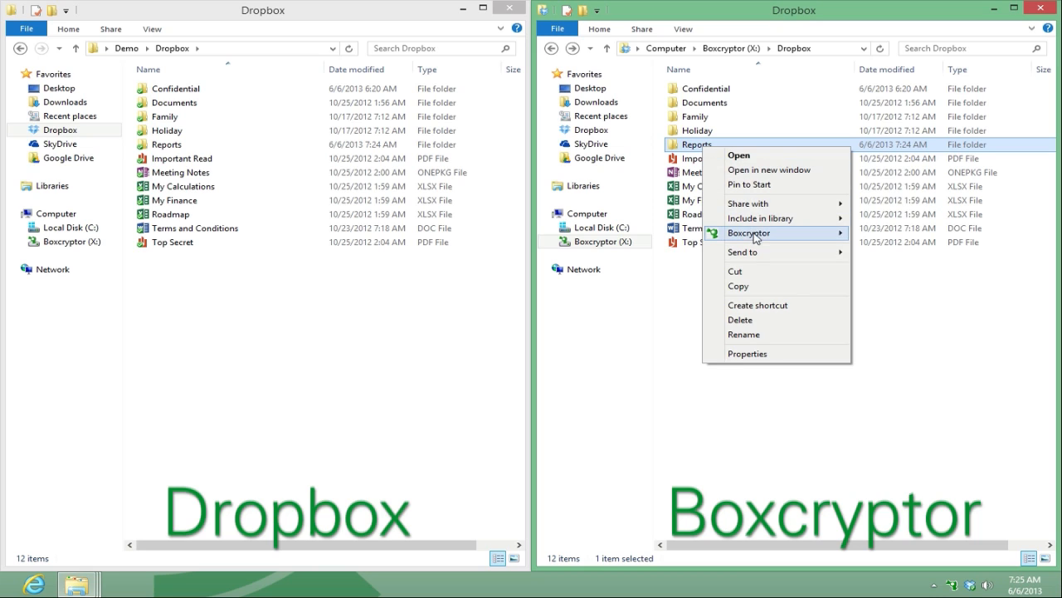
mouse_move(750, 233)
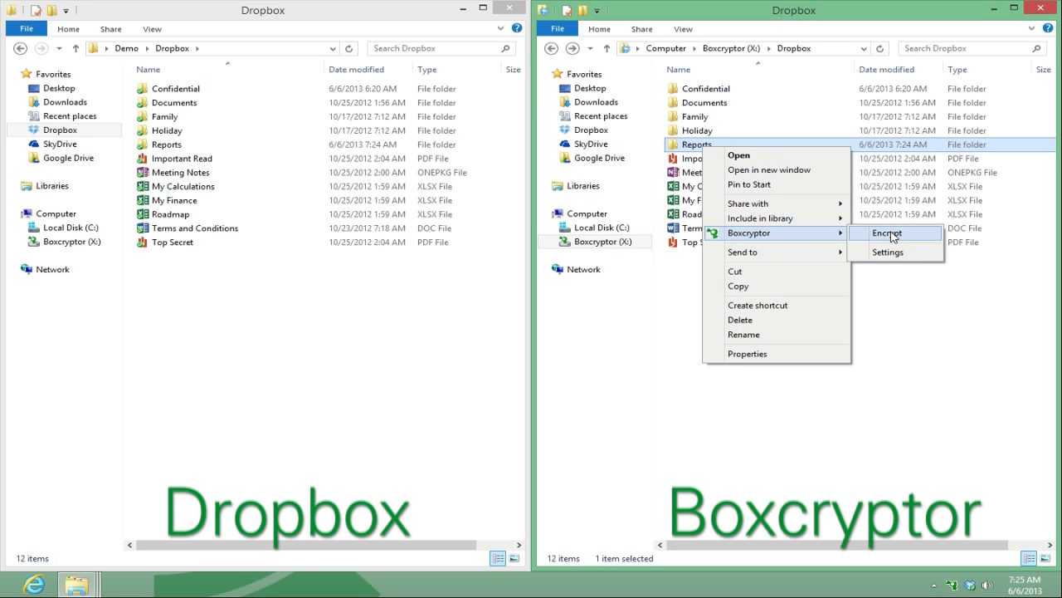
left_click(882, 232)
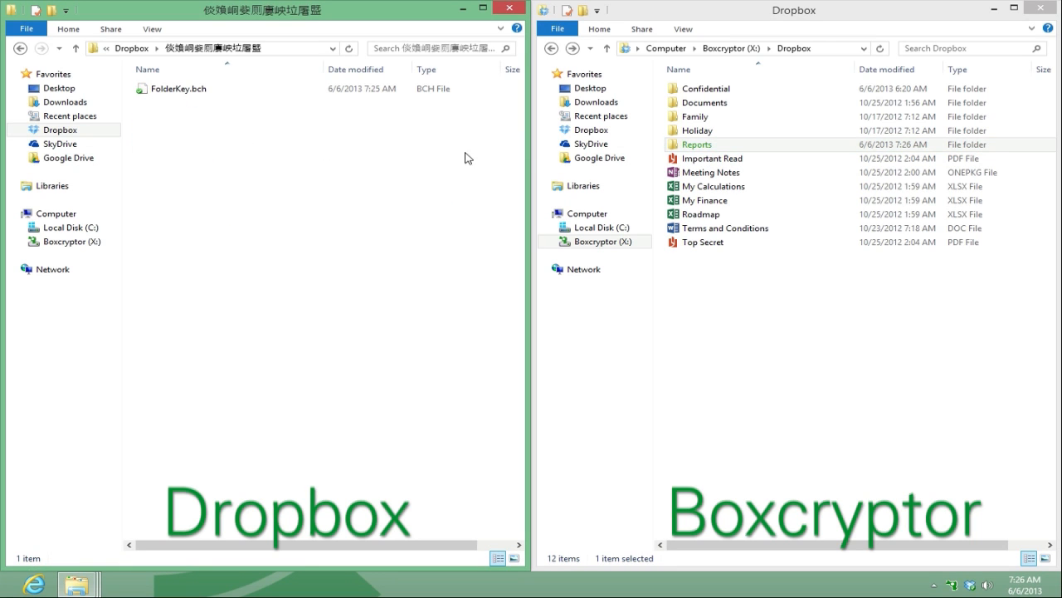
Step: Drag the four Report-2011 files from Documents into the encrypted Reports folder
double_click(697, 142)
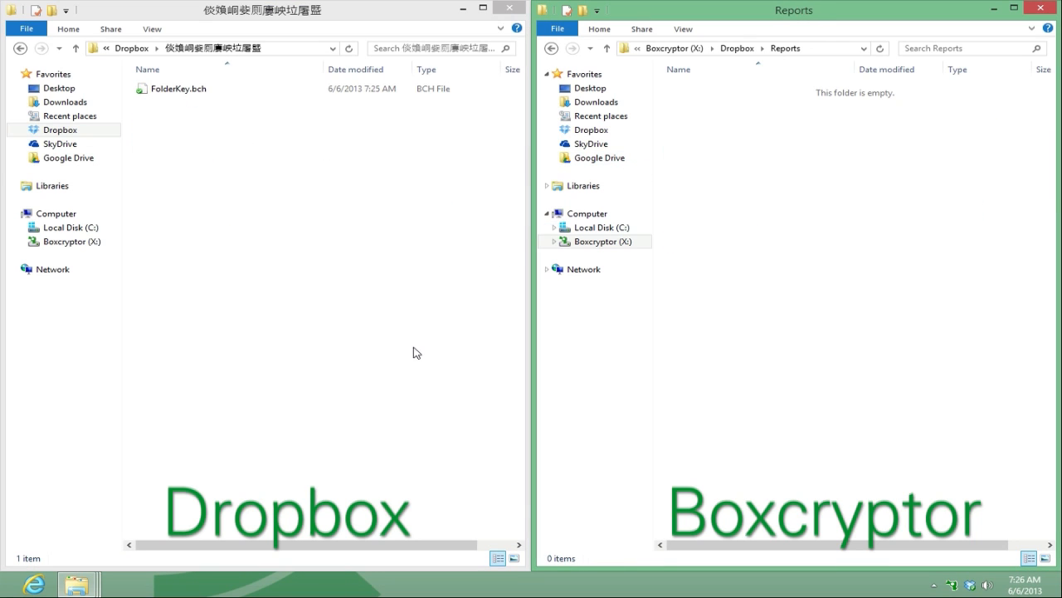
mouse_move(76, 584)
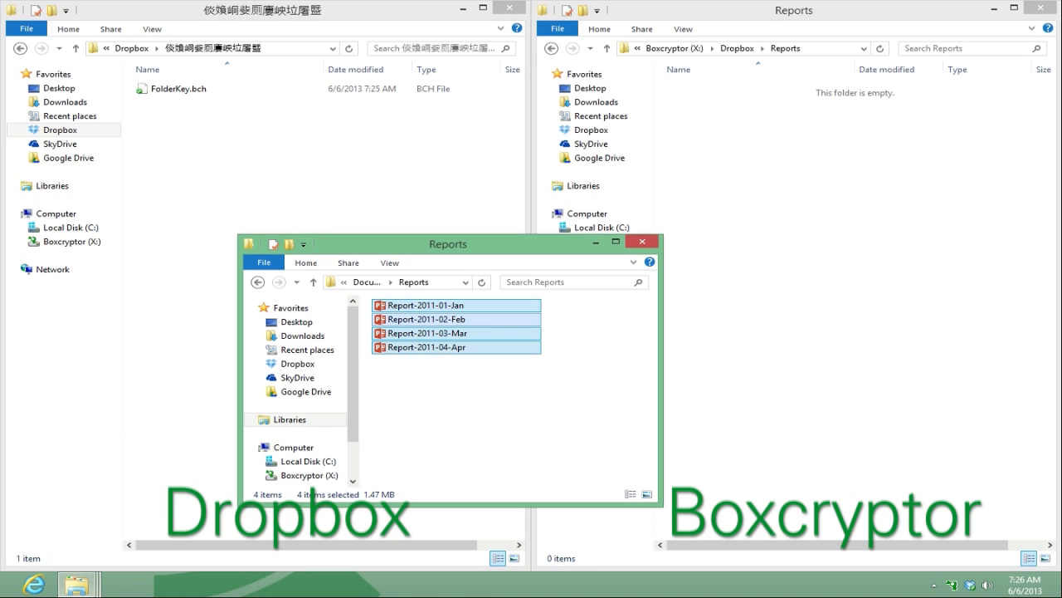
left_click_drag(457, 326, 762, 193)
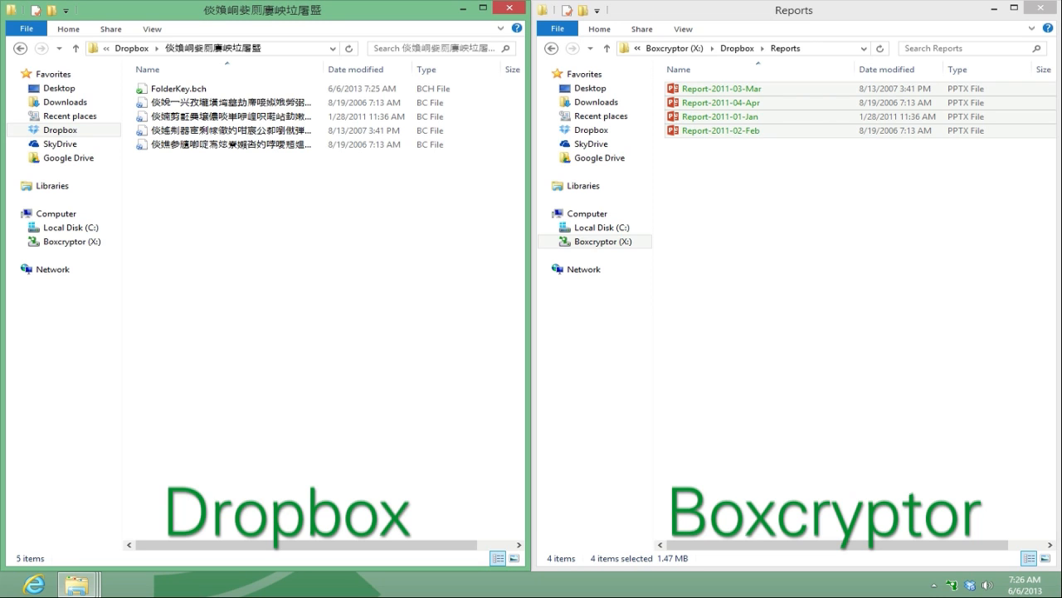
Step: Reveal Reports' scrambled-name counterpart in the raw Dropbox folder via Show plain text folder
right_click(693, 142)
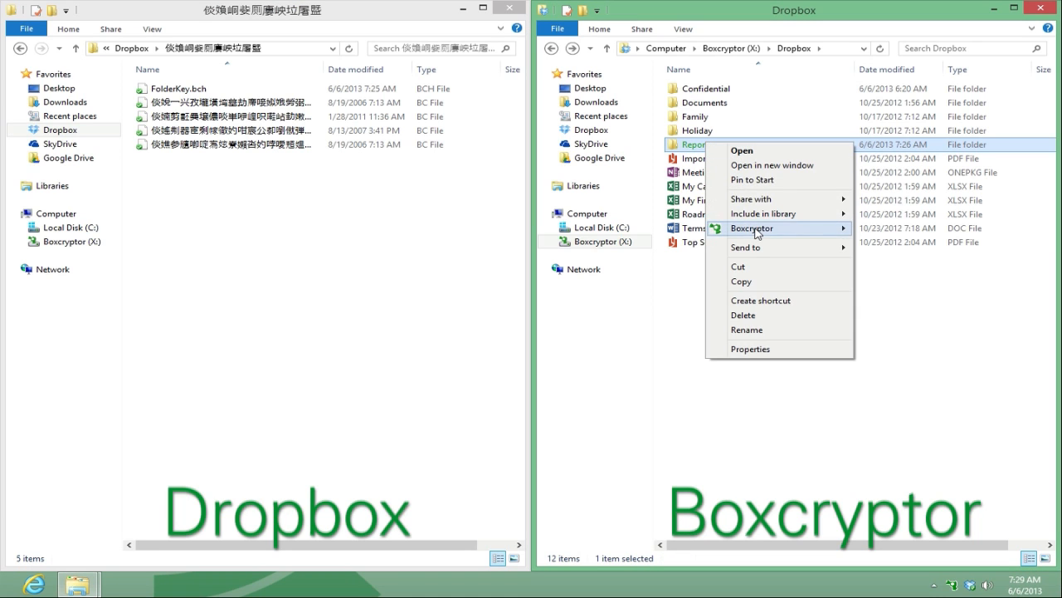
mouse_move(754, 229)
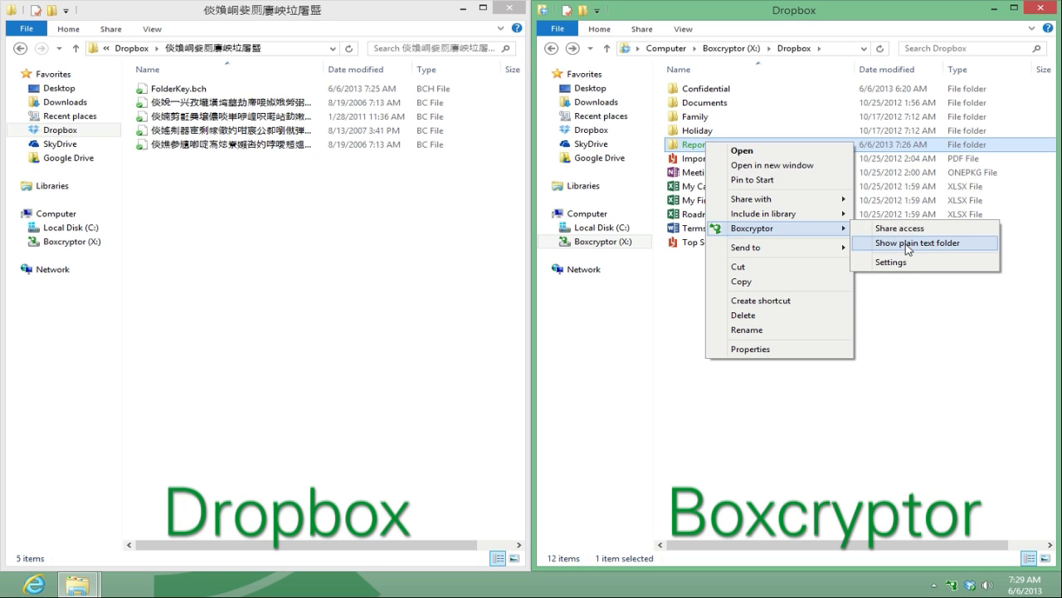
left_click(916, 242)
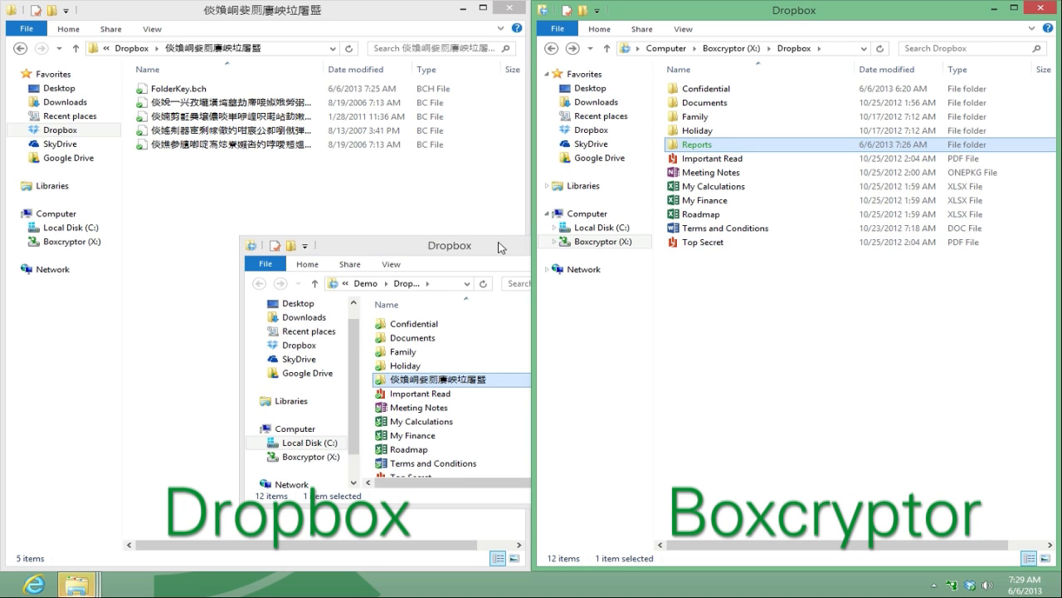